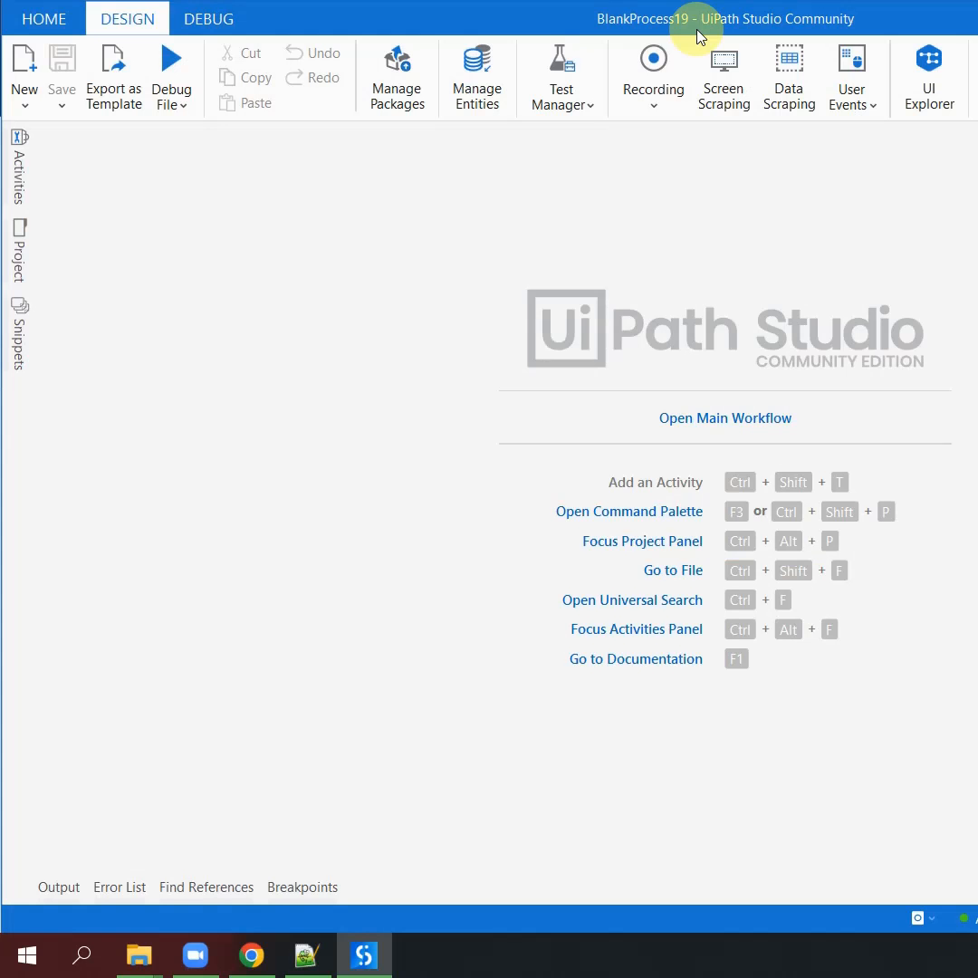
mouse_move(640, 226)
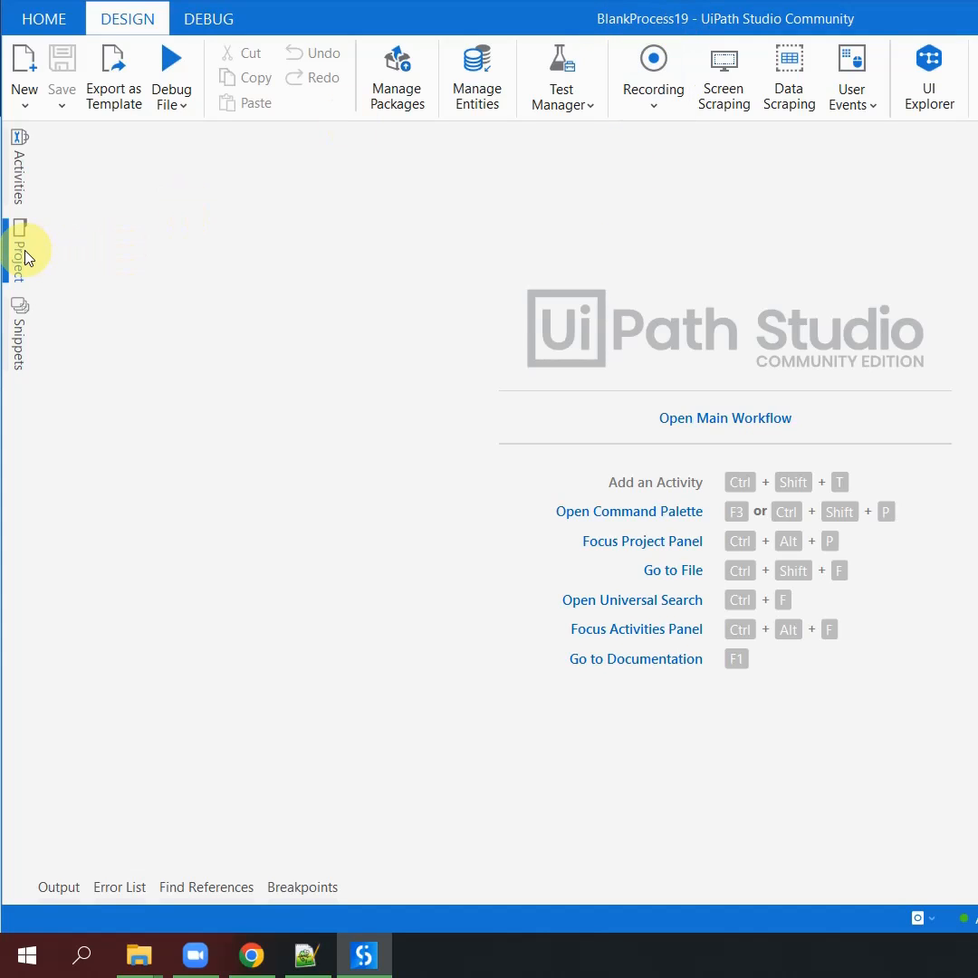
- Show BlankProcess19's project tree with dependencies, Main.xaml and Sequence.xaml
click(18, 249)
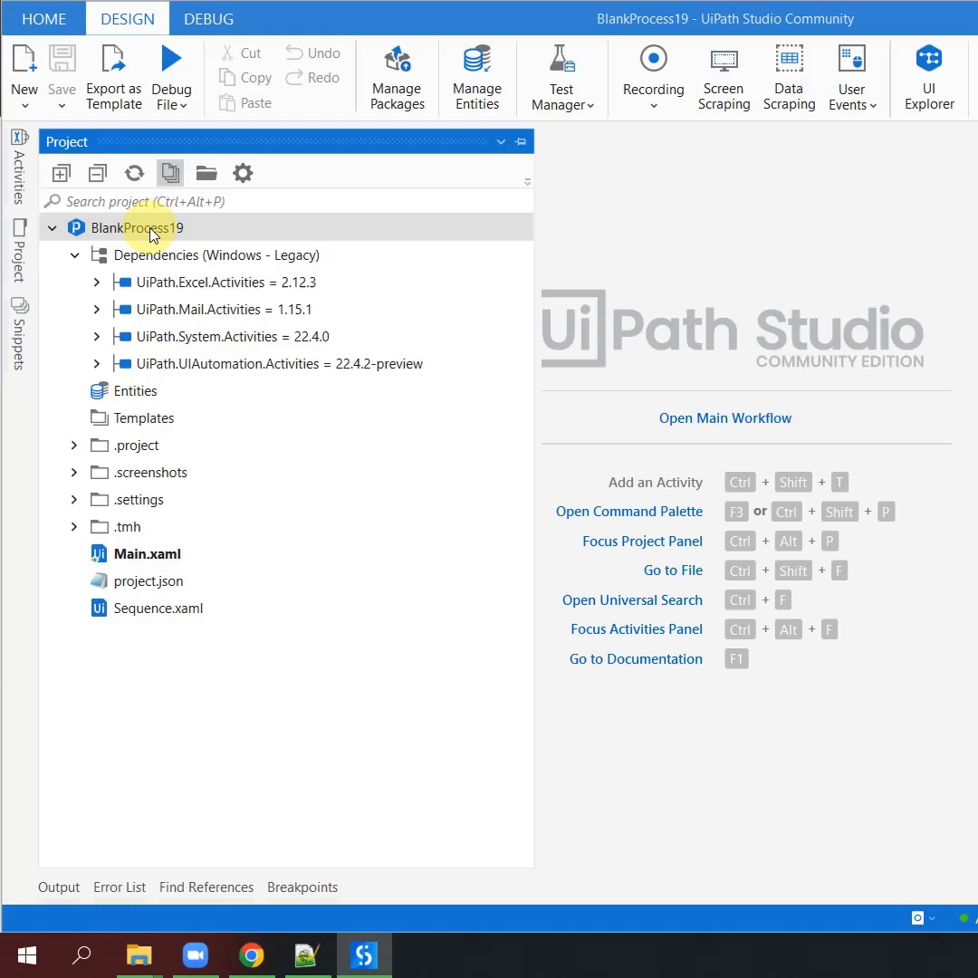
mouse_move(149, 227)
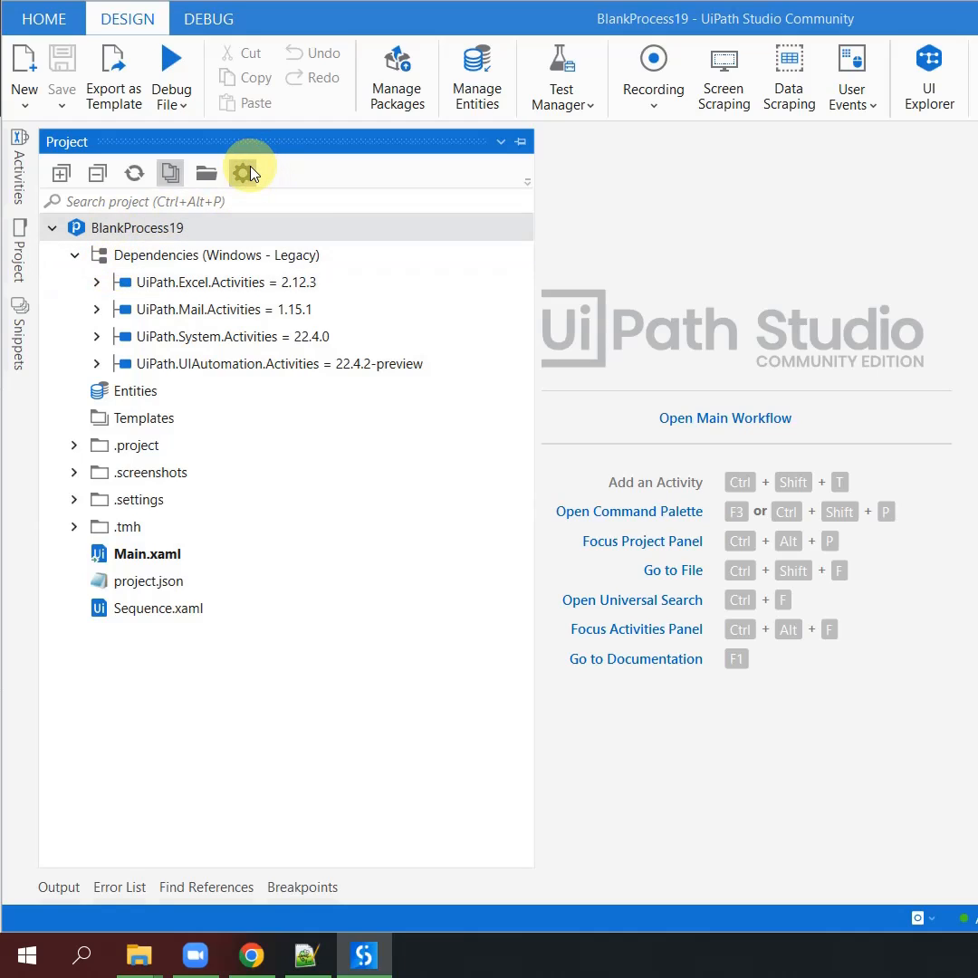
- In Project Settings, set Name to 'NewName' and Description to 'Description'
click(242, 172)
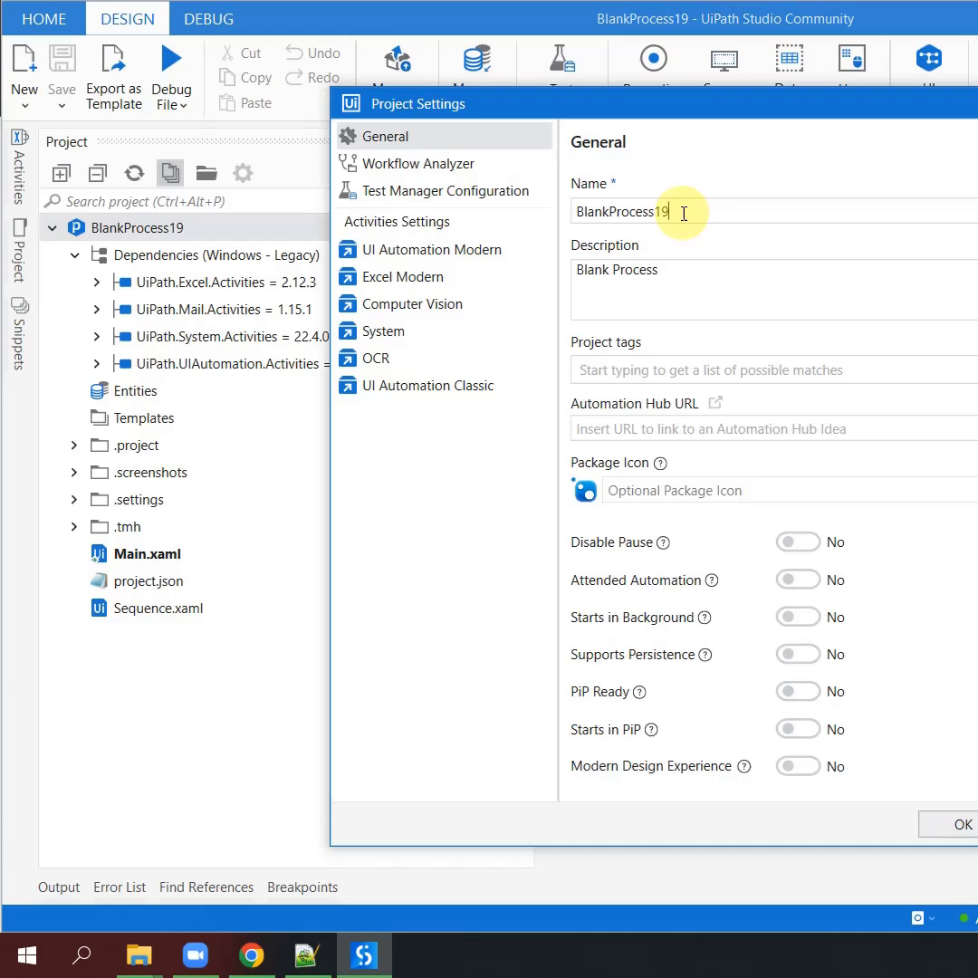
text(NewName)
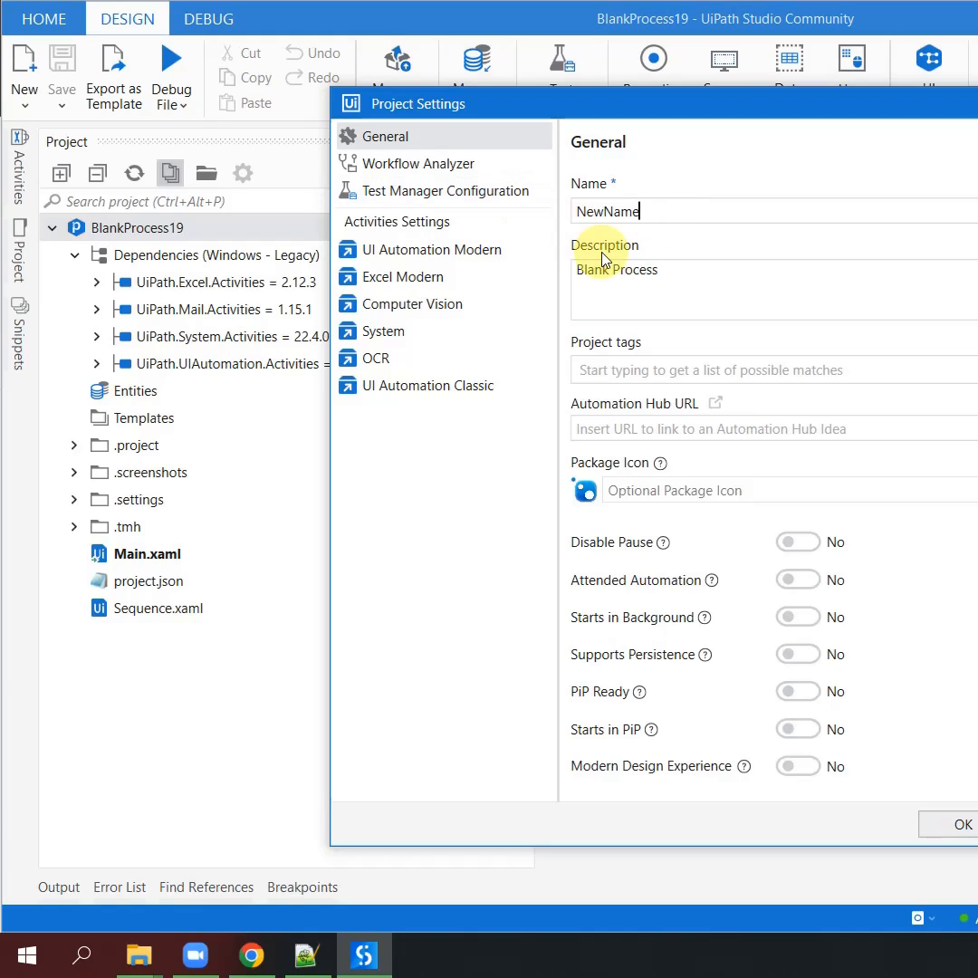
text(Description)
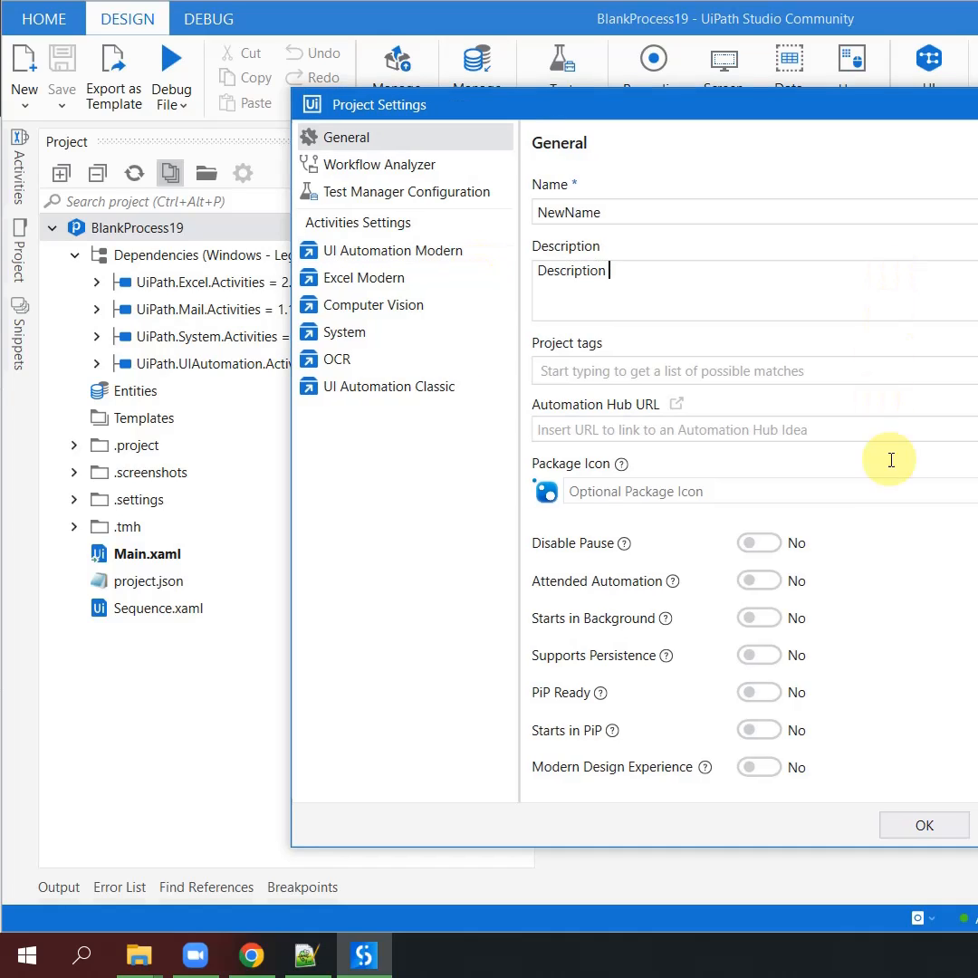
click(923, 824)
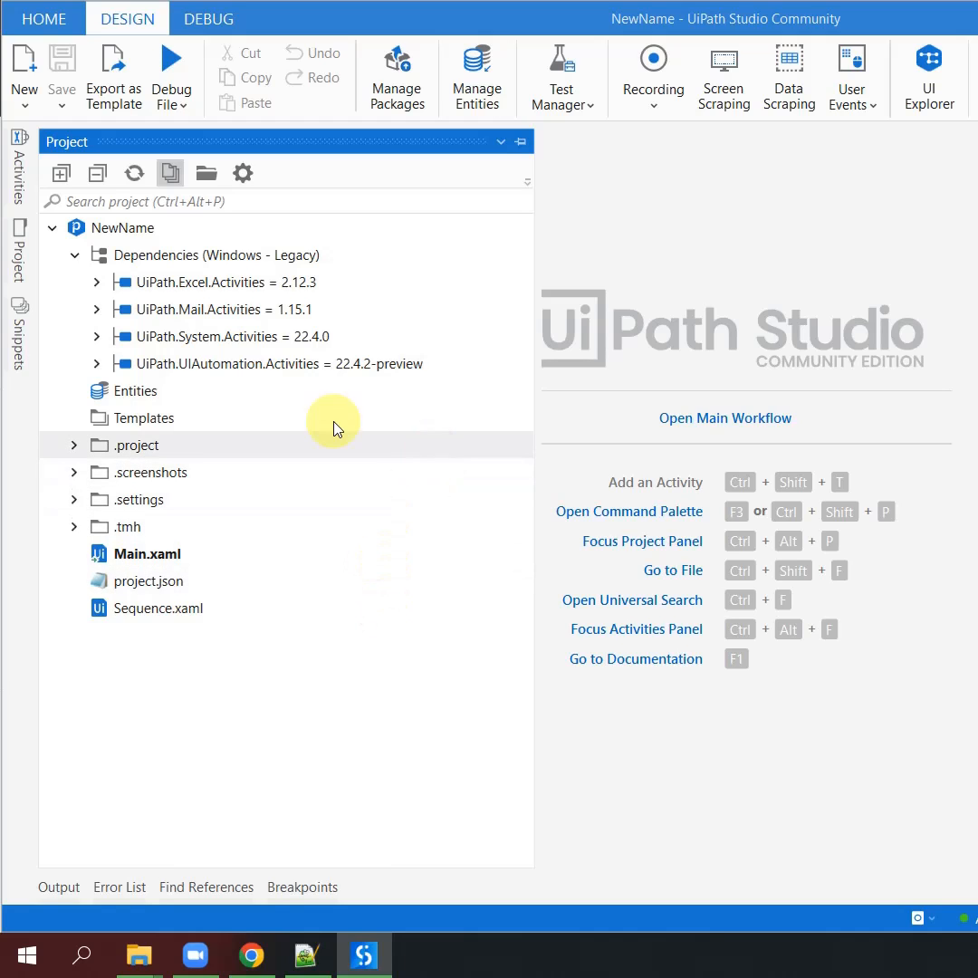
- Open the project root's folder in File Explorer via Open Project Folder
right_click(116, 227)
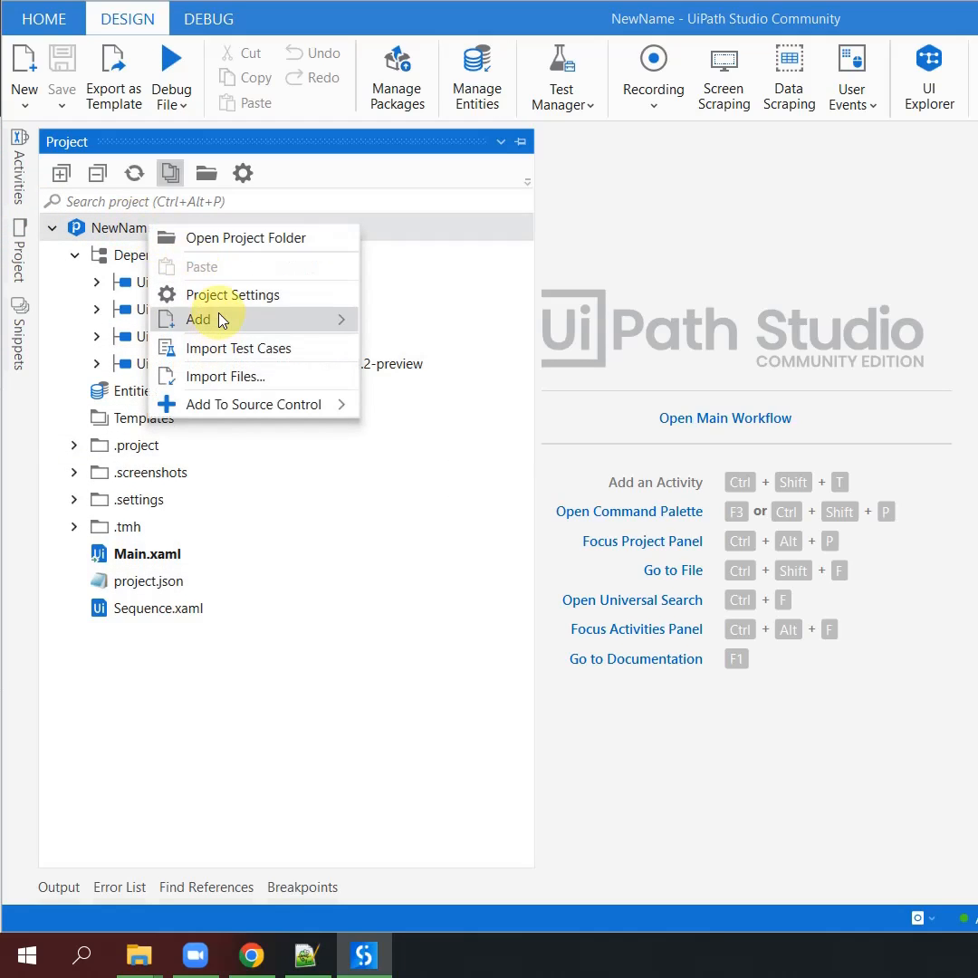
click(245, 238)
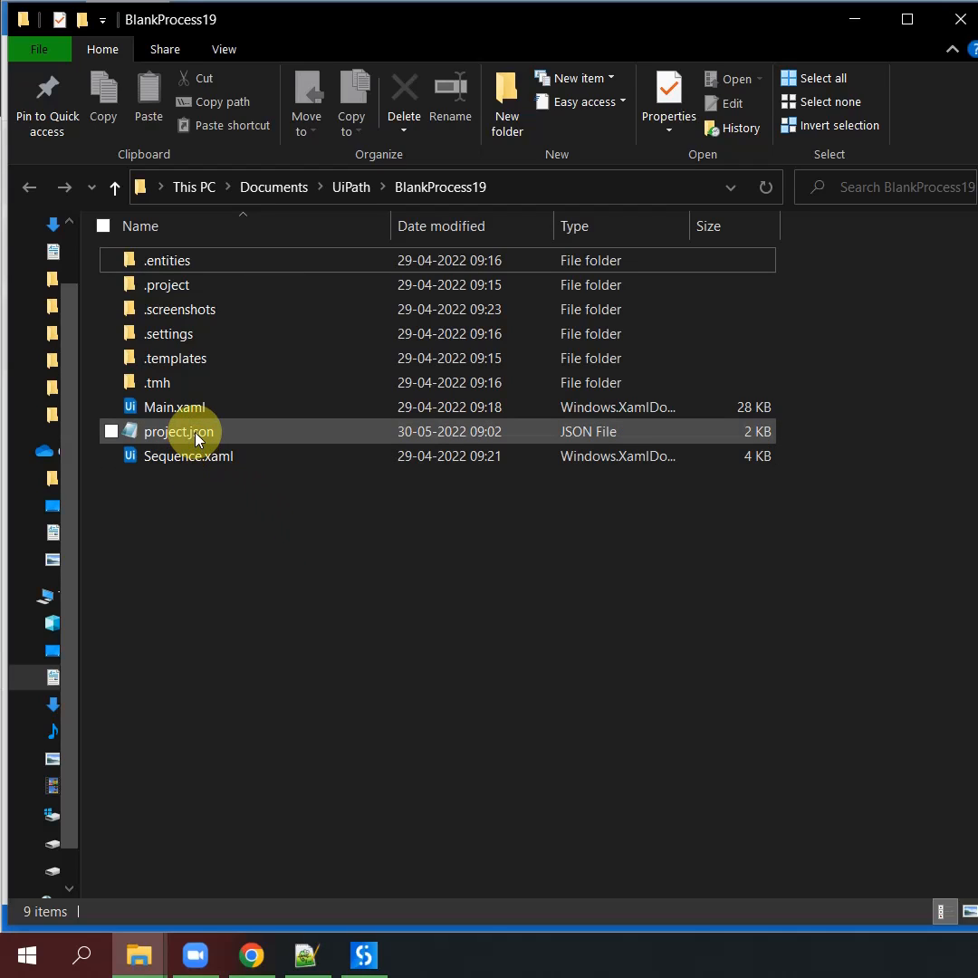
- Edit project.json in Notepad: name 'NewName_Json', description 'Description Updated'; save and close
double_click(180, 431)
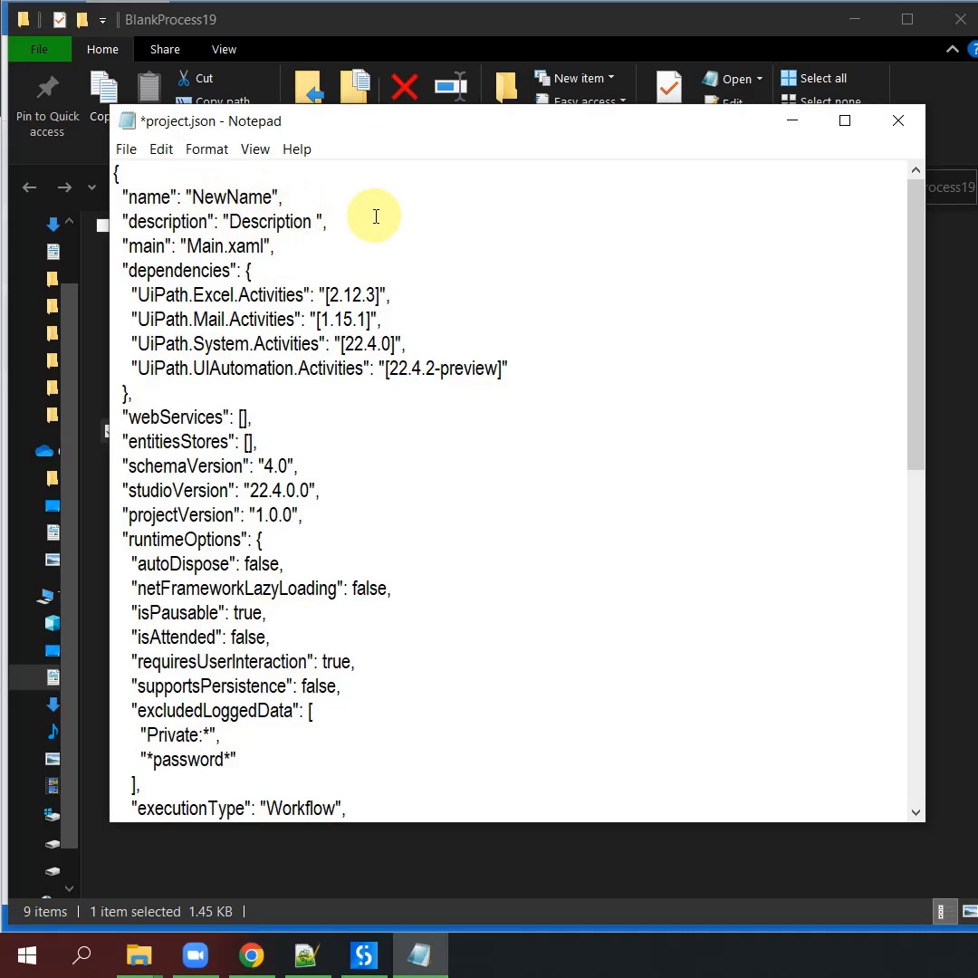
text(_Js)
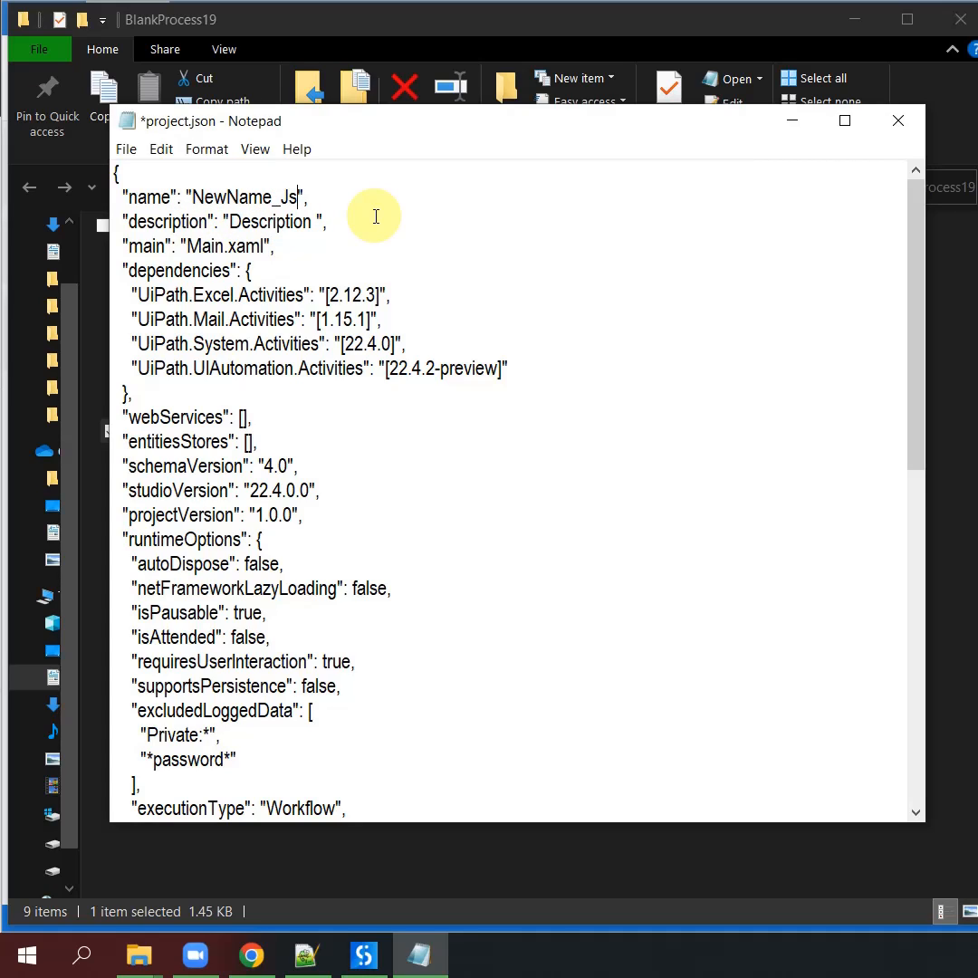
text(on)
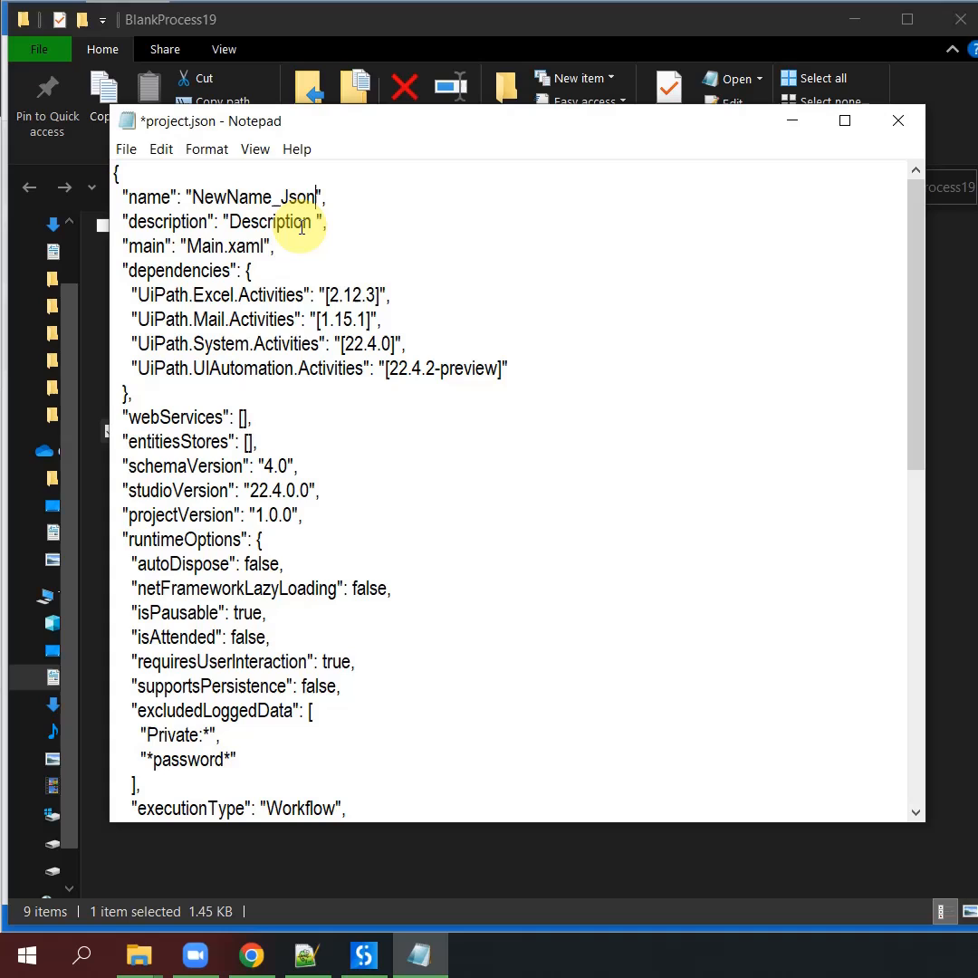
text(Update)
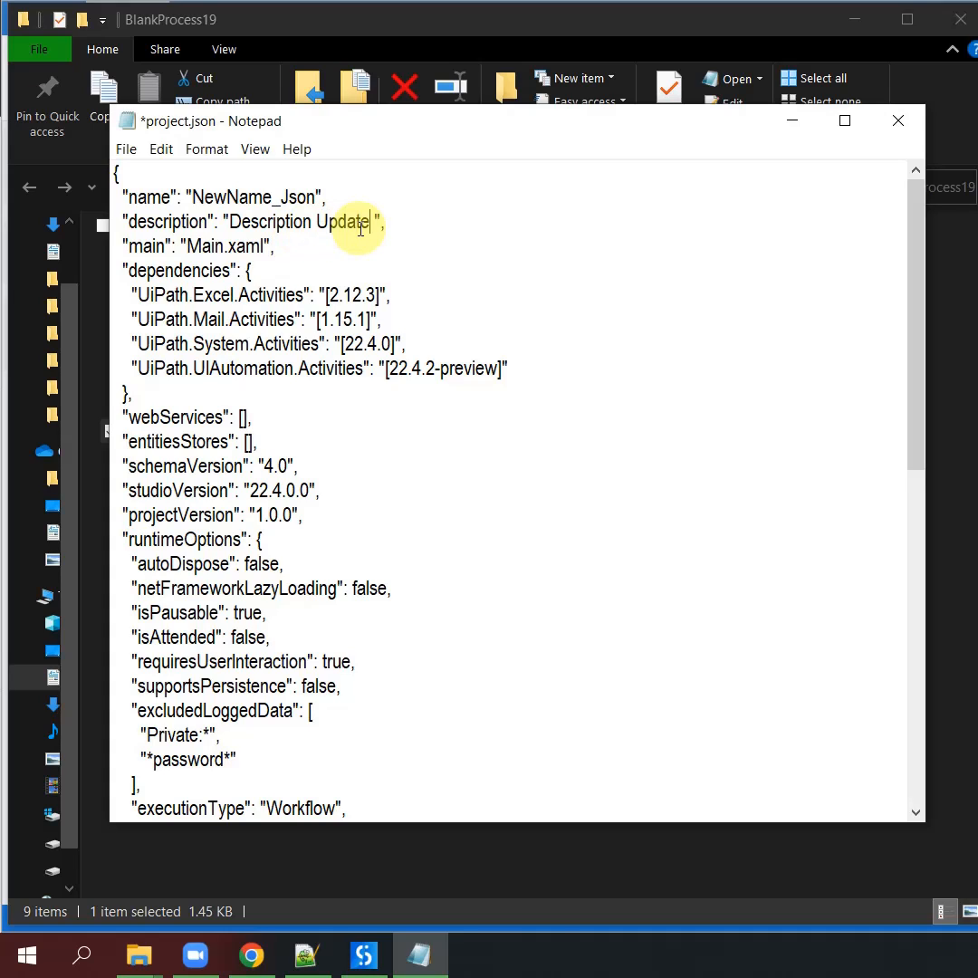
click(125, 149)
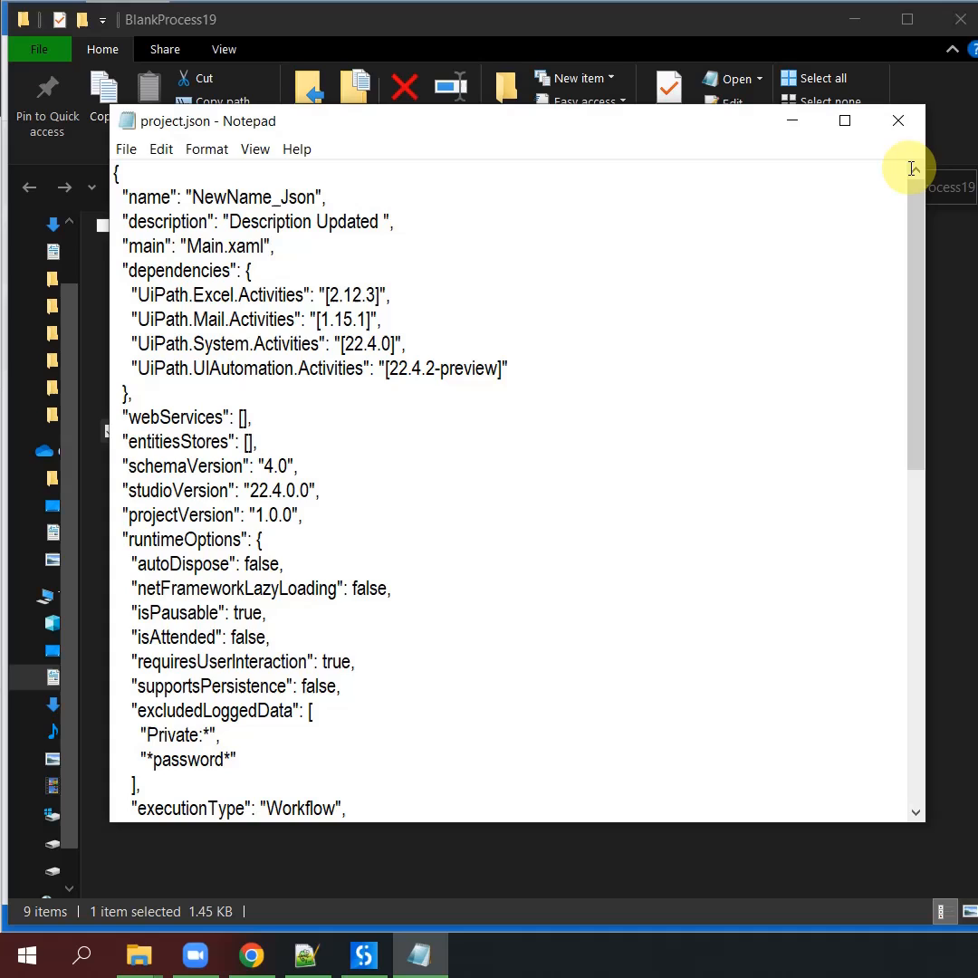
click(897, 120)
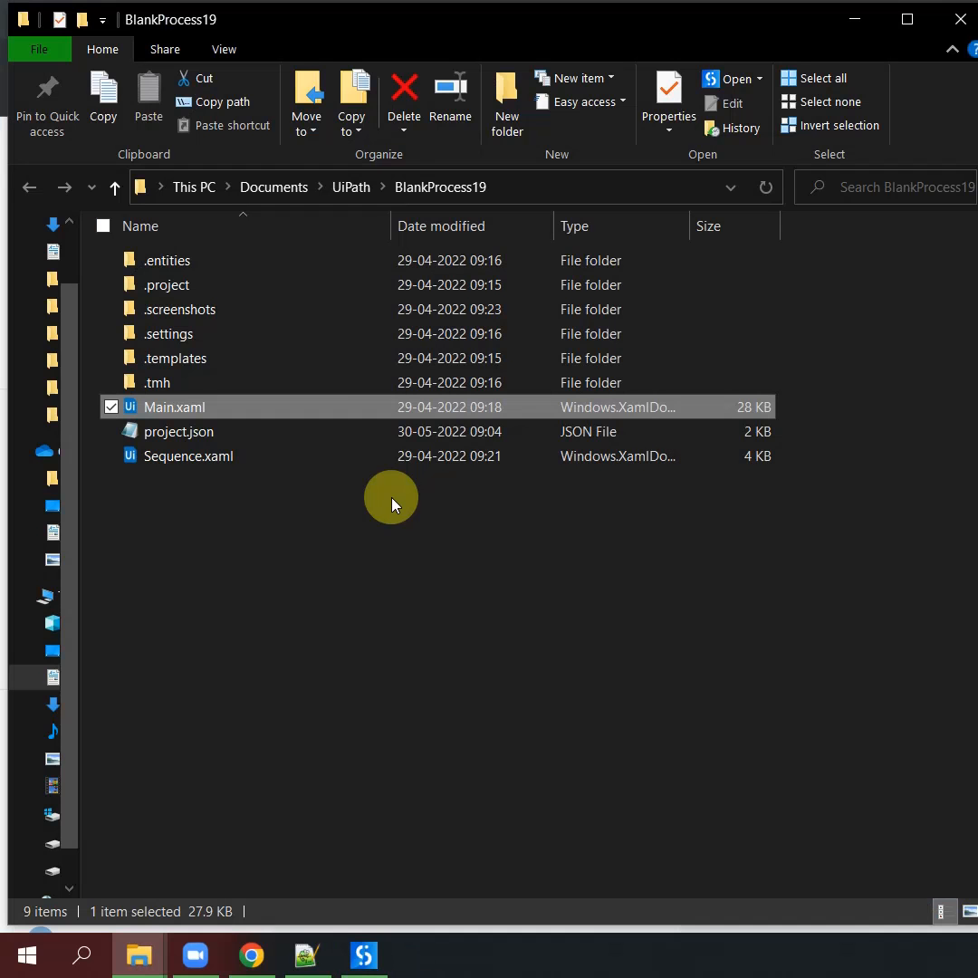